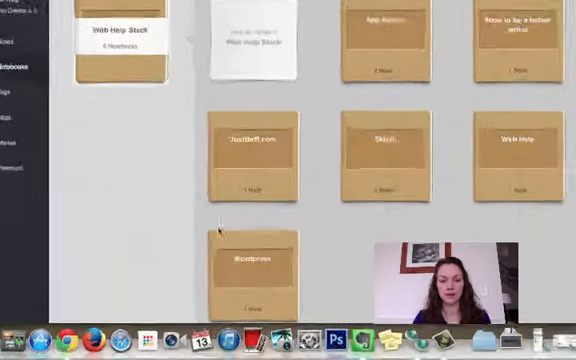
Scroll the Notebooks view until the Wordpress notebook with its one note is visible.
{"action": "scroll", "scroll_direction": "down", "scroll_amount": 3}
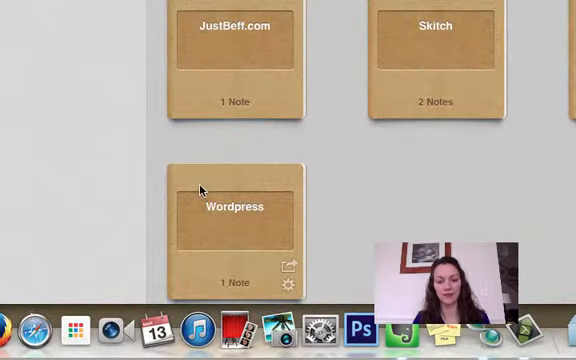
Enter the Wordpress notebook to reach the Boldy theme note for tagging.
{"action": "double_click", "coordinate": [232, 210]}
{"action": "type", "text": "web help"}
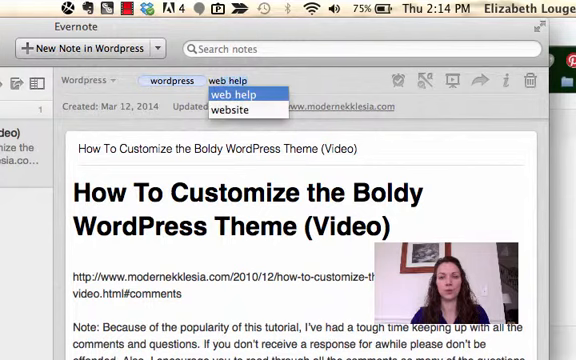
Add the suggested website tag, then enter tutorials as the next tag.
{"action": "left_click", "coordinate": [228, 108]}
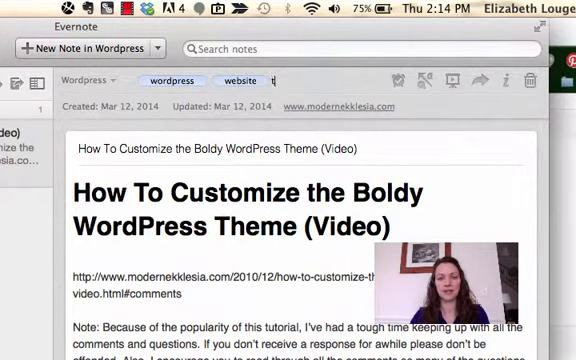
{"action": "type", "text": "tutorias"}
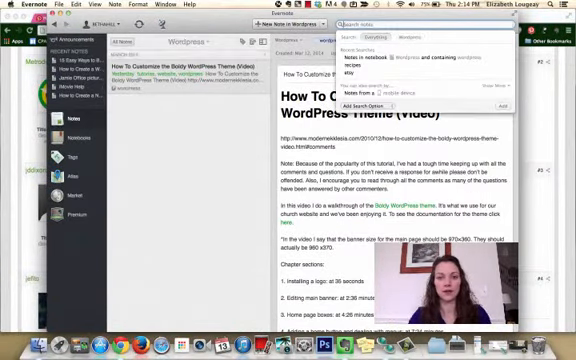
Enter wordpress in the field of the note's info panel.
{"action": "type", "text": "wordpress"}
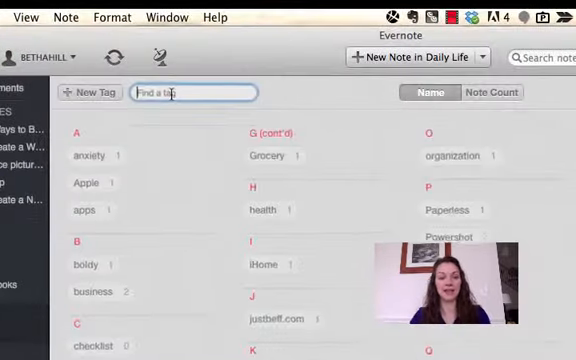
Filter the tag list with 'wordpre' so only the wordpress tag remains.
{"action": "type", "text": "wordpre"}
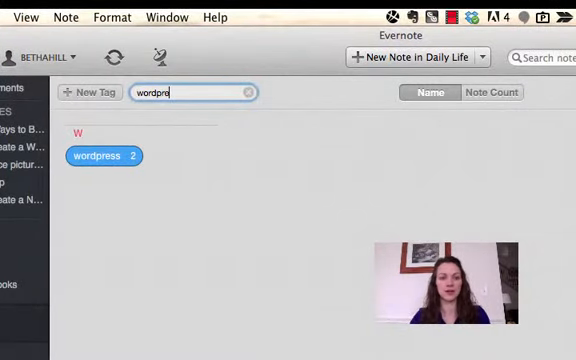